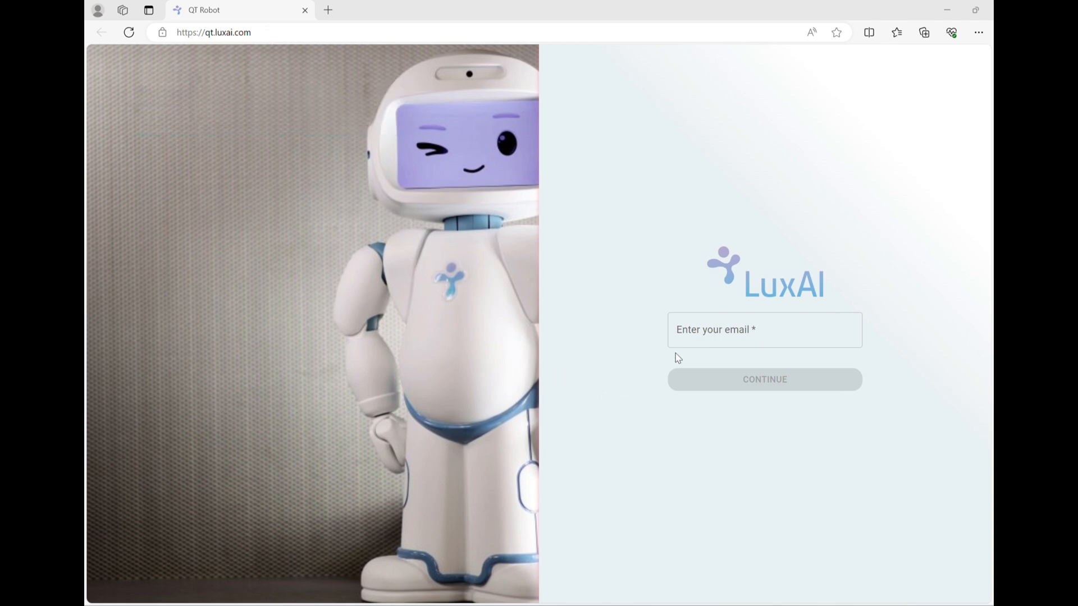
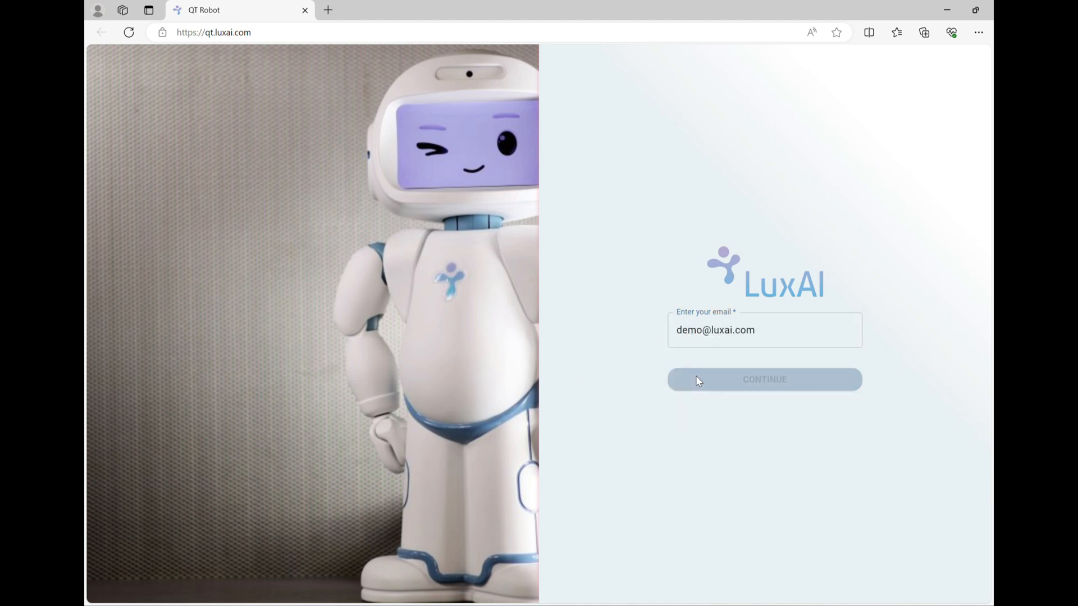
- Continue with the email and choose 'Forgot your password?' to begin a reset
click(764, 380)
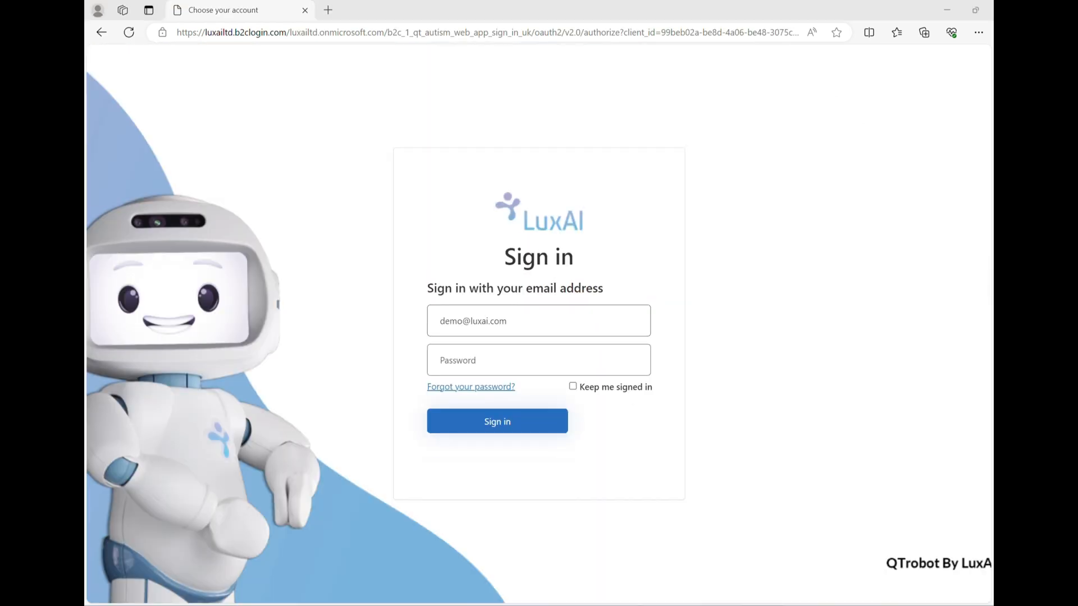
mouse_move(517, 378)
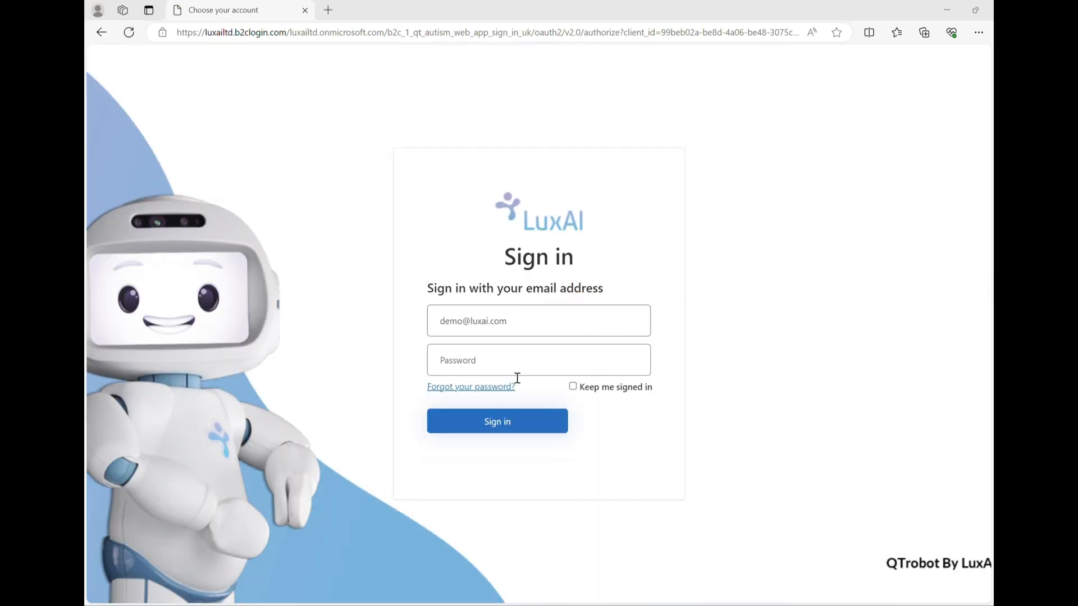
click(471, 386)
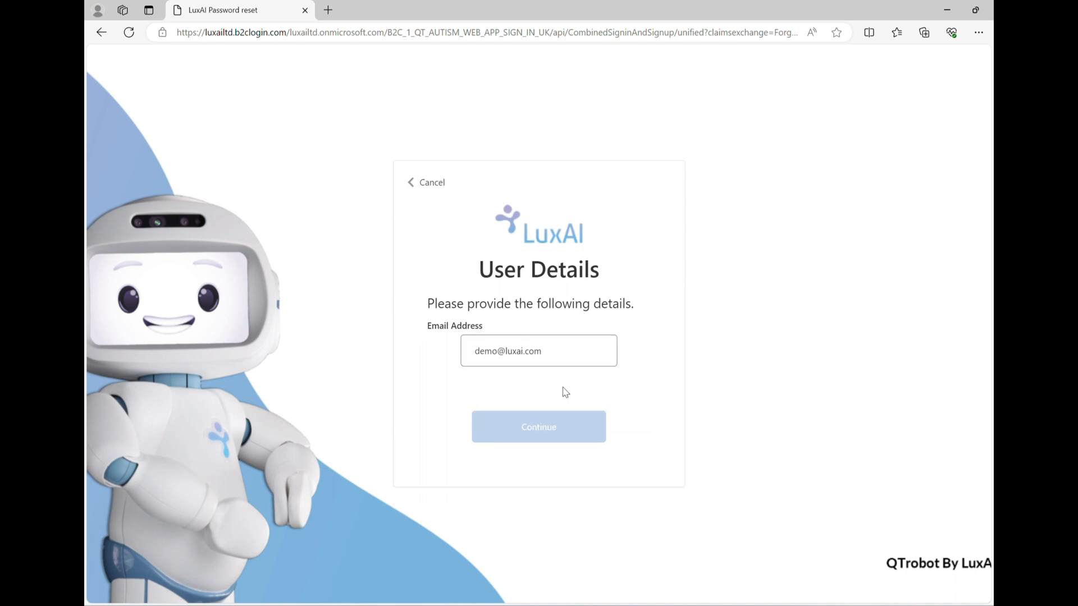
click(538, 426)
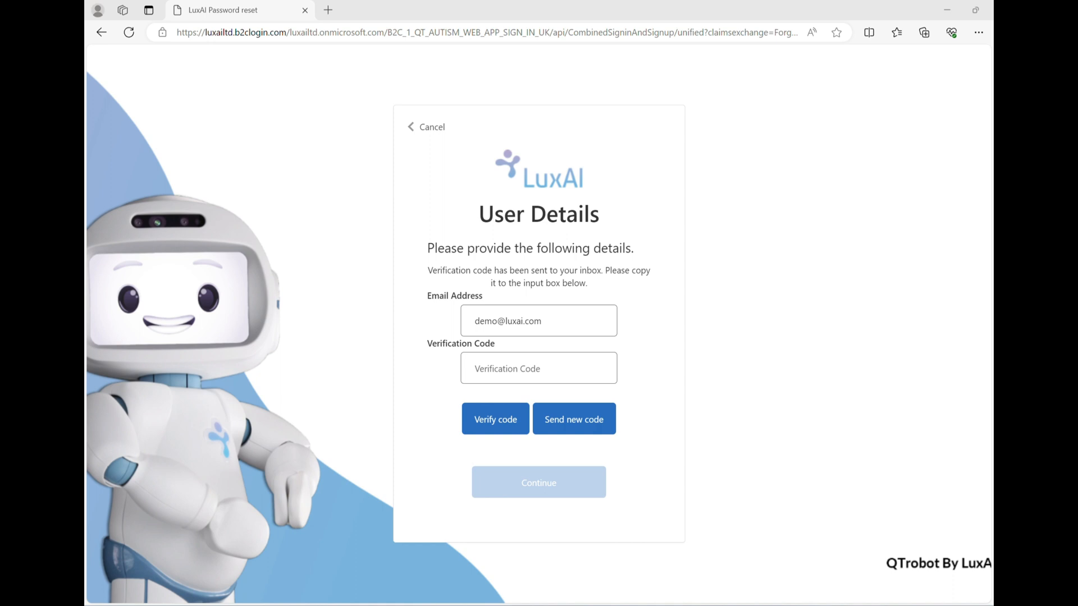
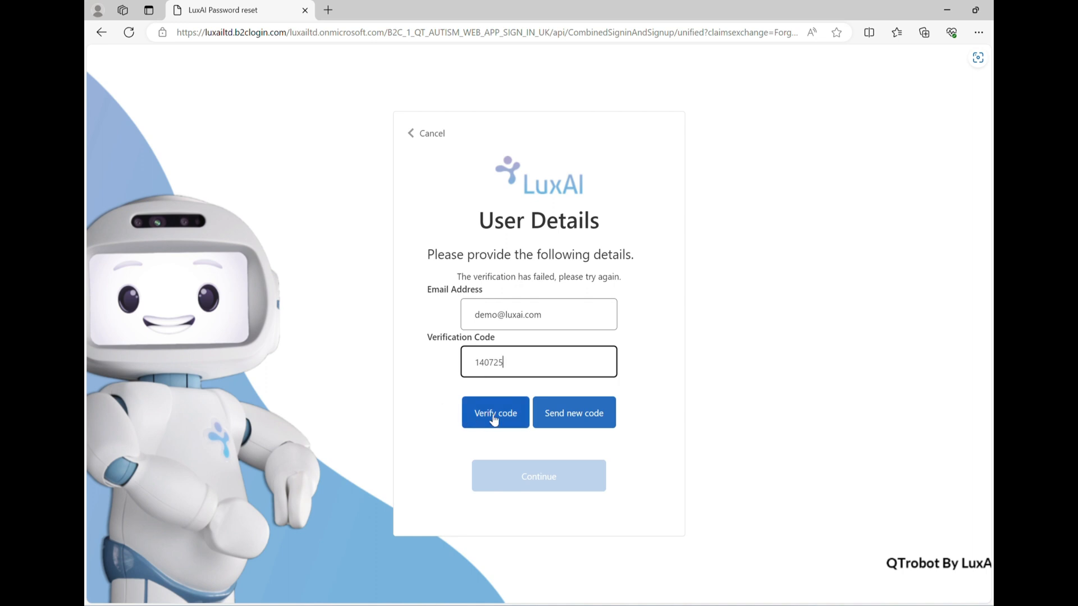
click(496, 413)
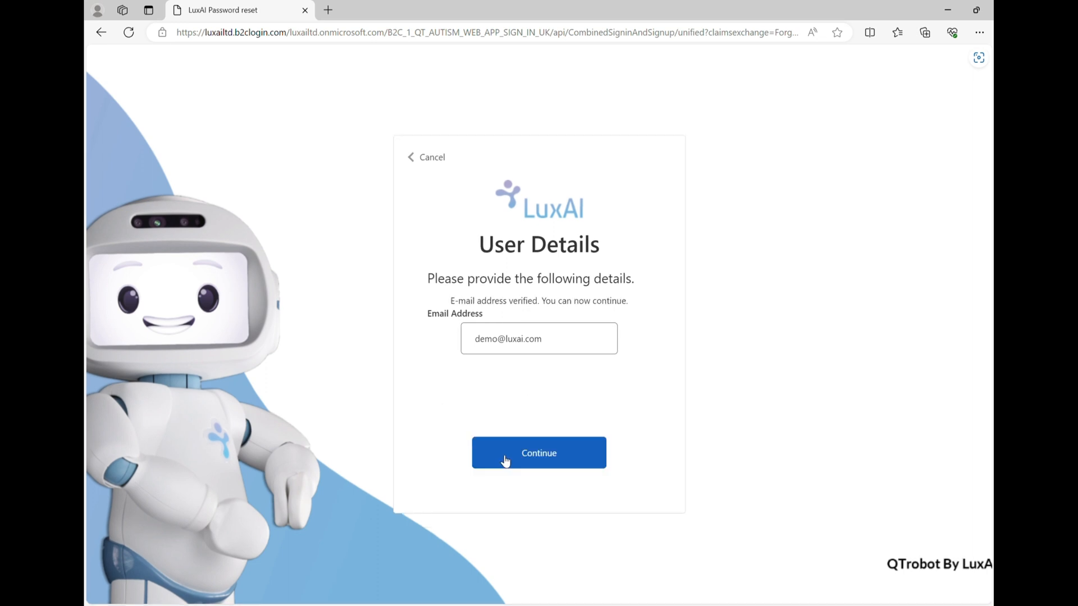
click(539, 453)
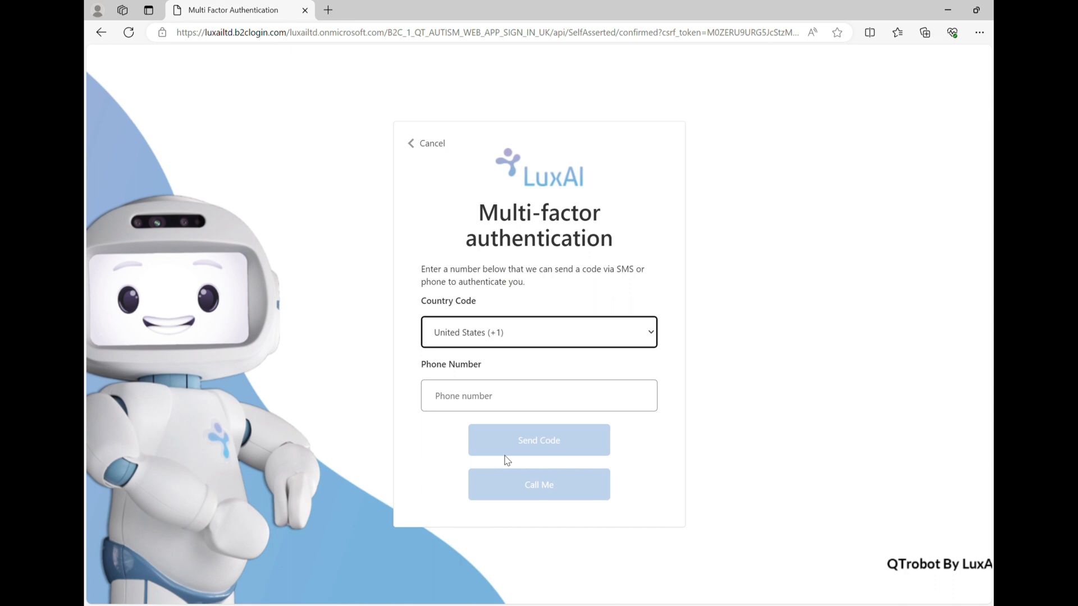
- Move past multi-factor authentication to the new password form
click(539, 332)
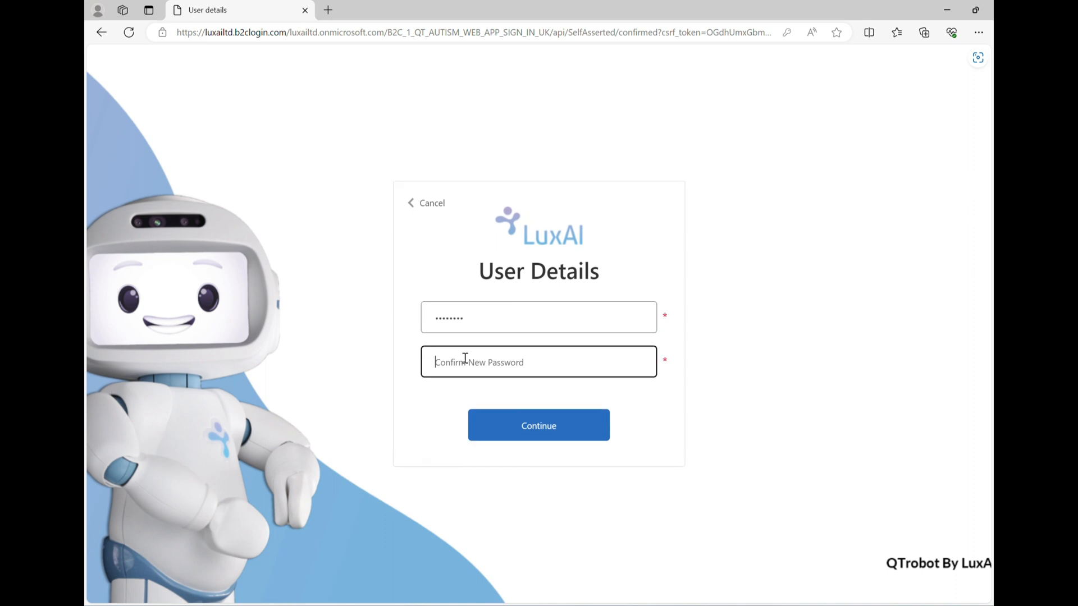
- Confirm and submit the new password, declining Edge's offer to save it
click(539, 425)
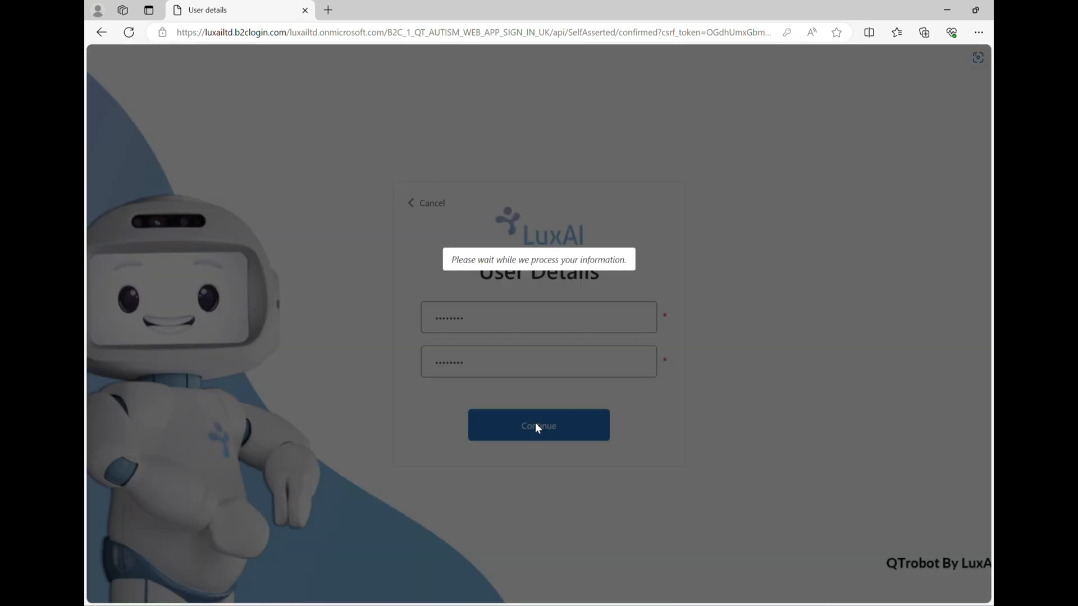
click(539, 426)
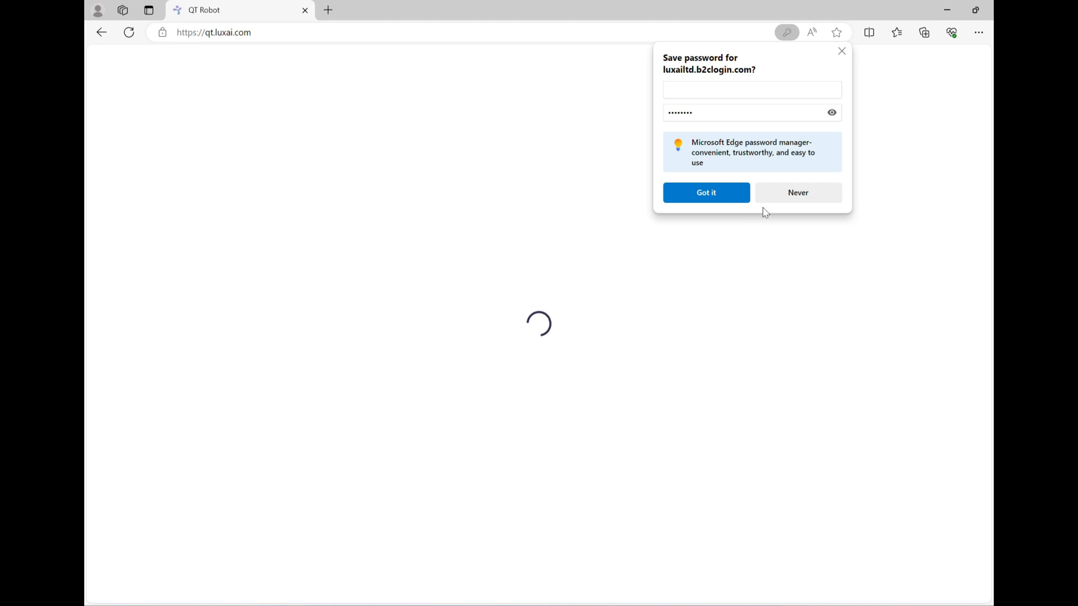
click(797, 192)
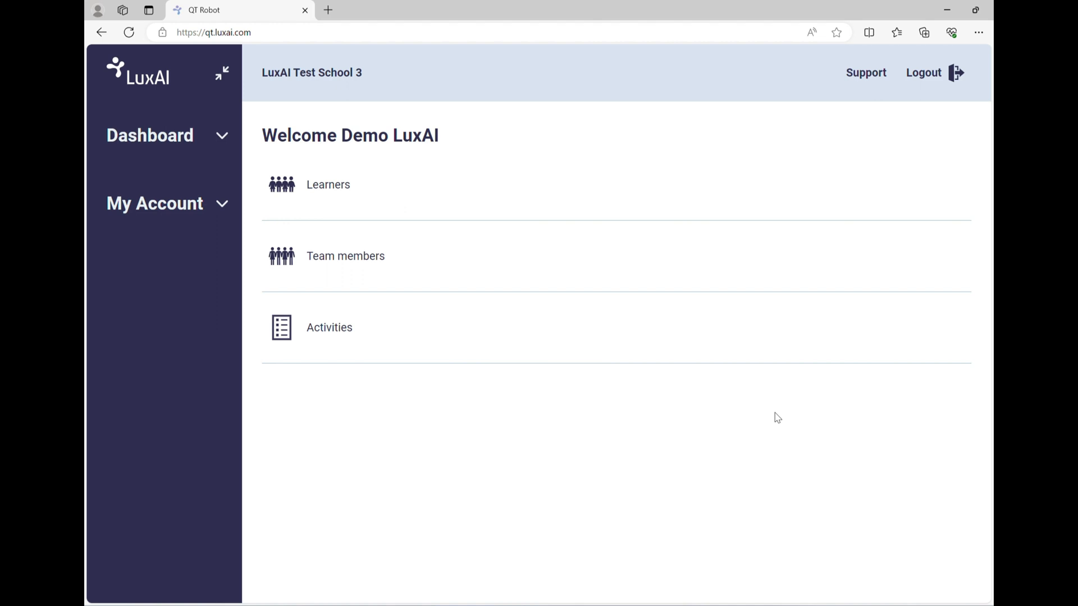
mouse_move(379, 169)
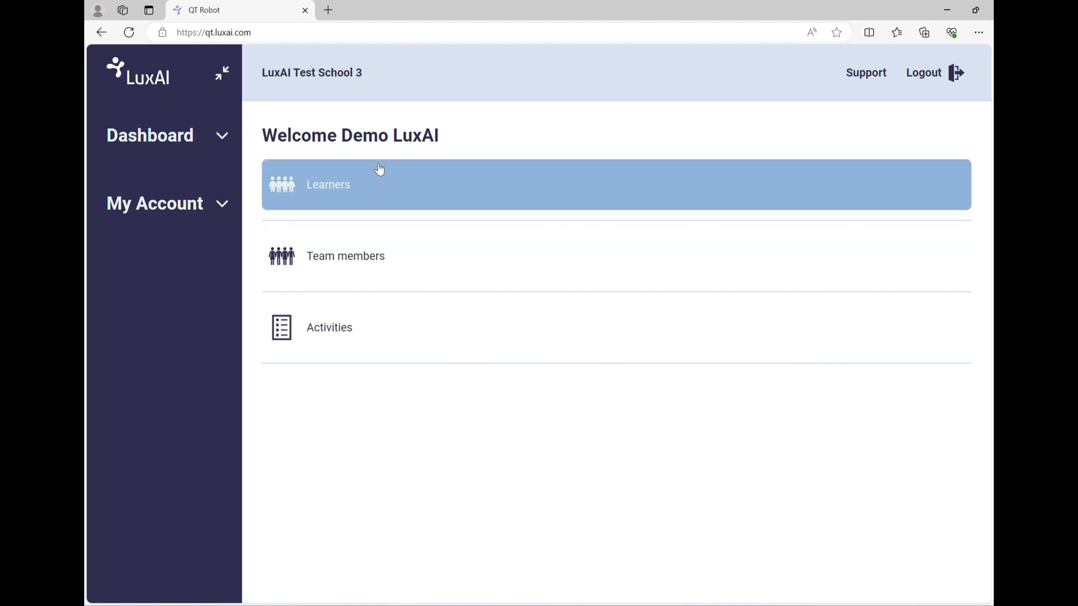
mouse_move(379, 169)
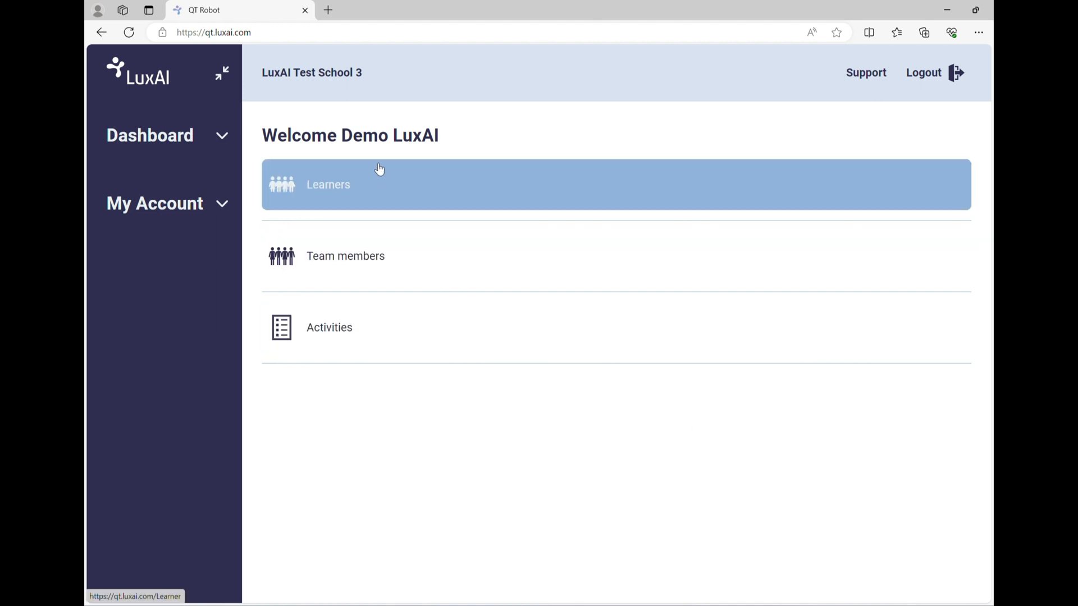